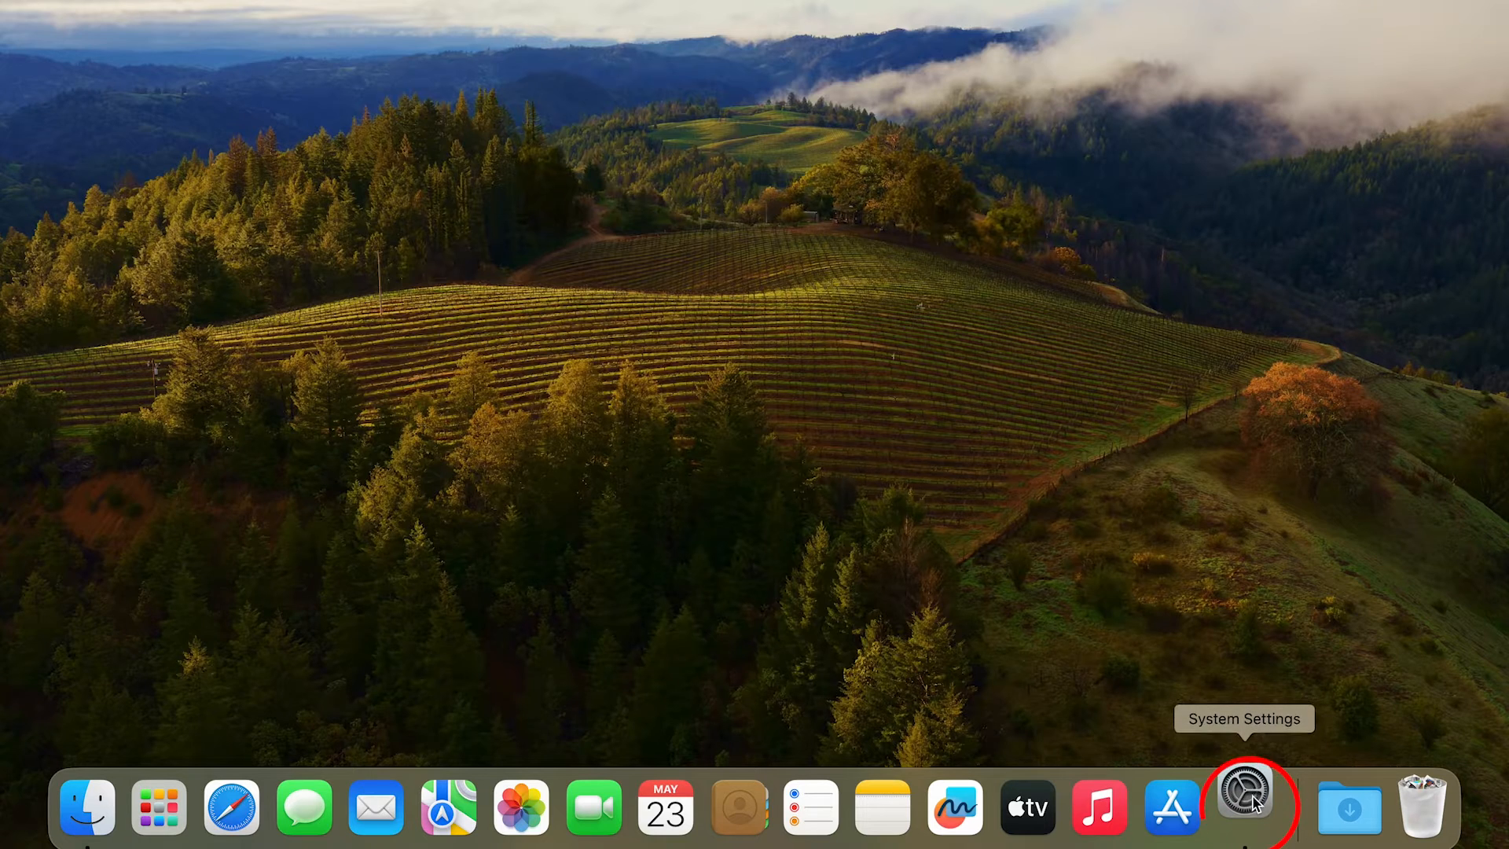
# - Launch System Settings from the Dock and bring up the Apple menu
pyautogui.click(1245, 808)
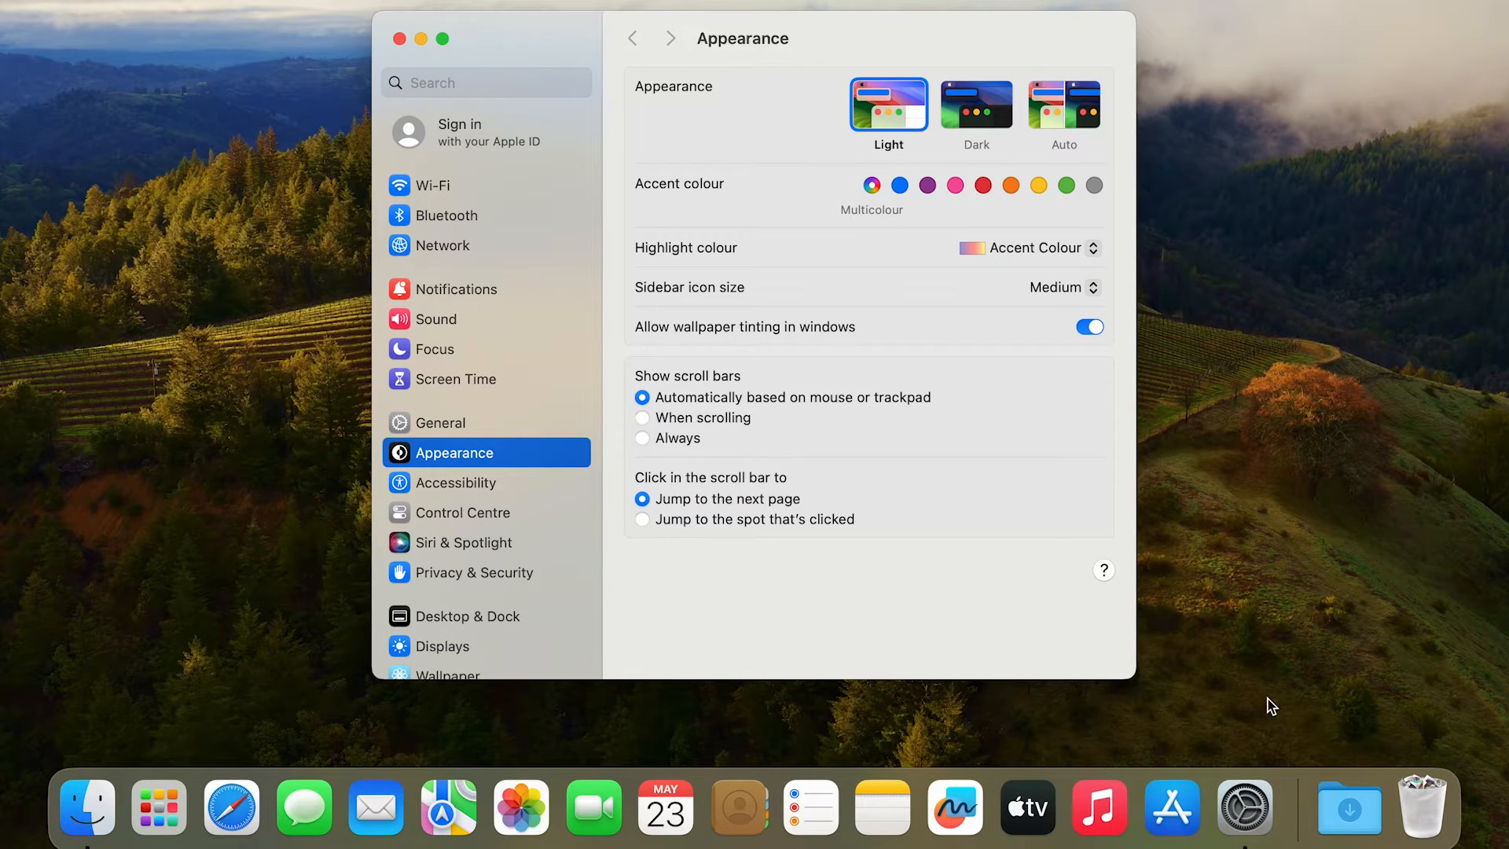
pyautogui.click(99, 11)
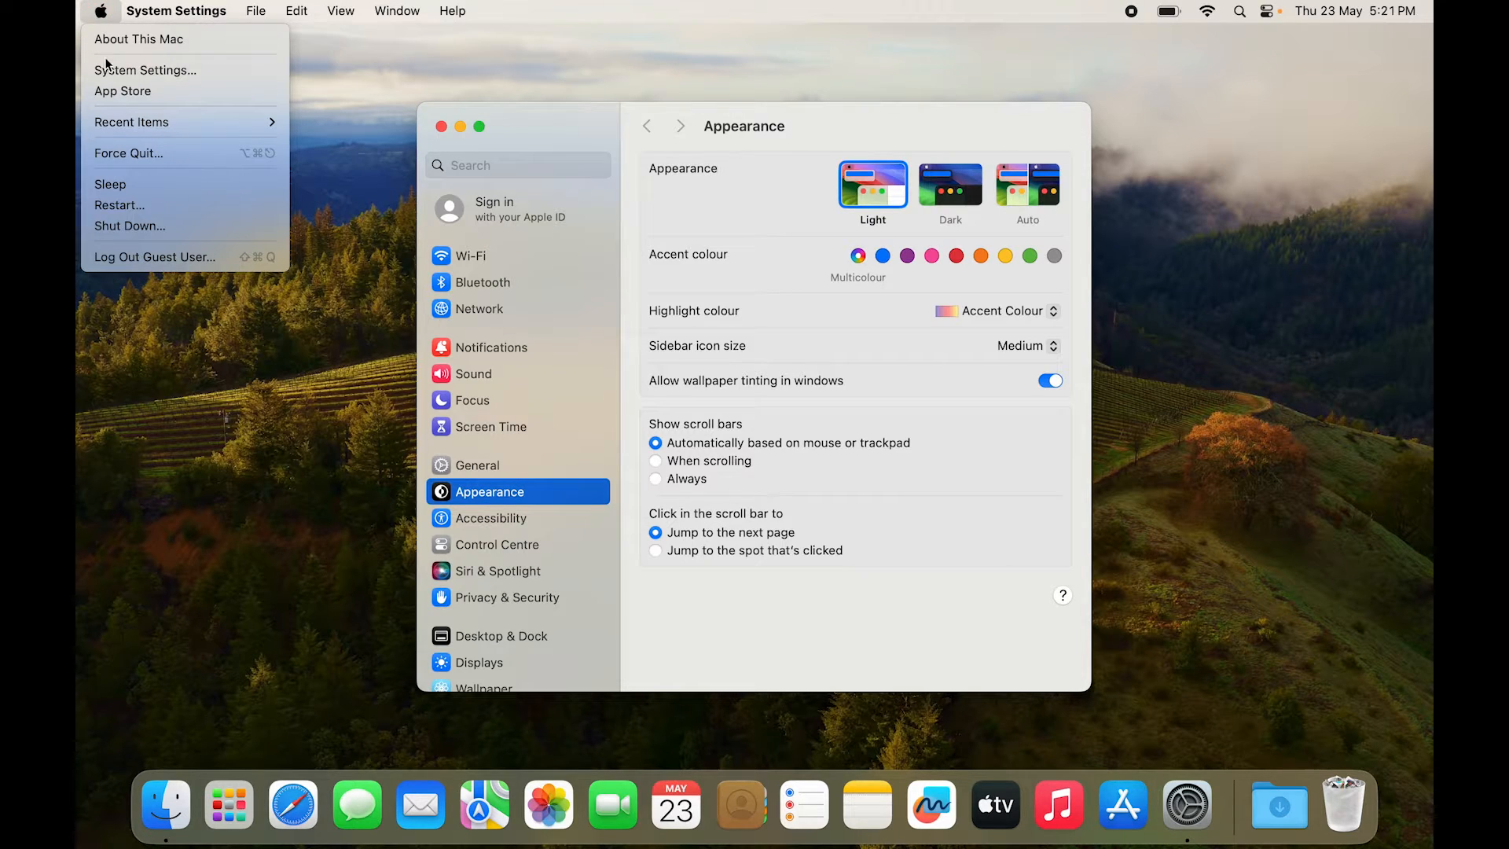
pyautogui.moveTo(145, 69)
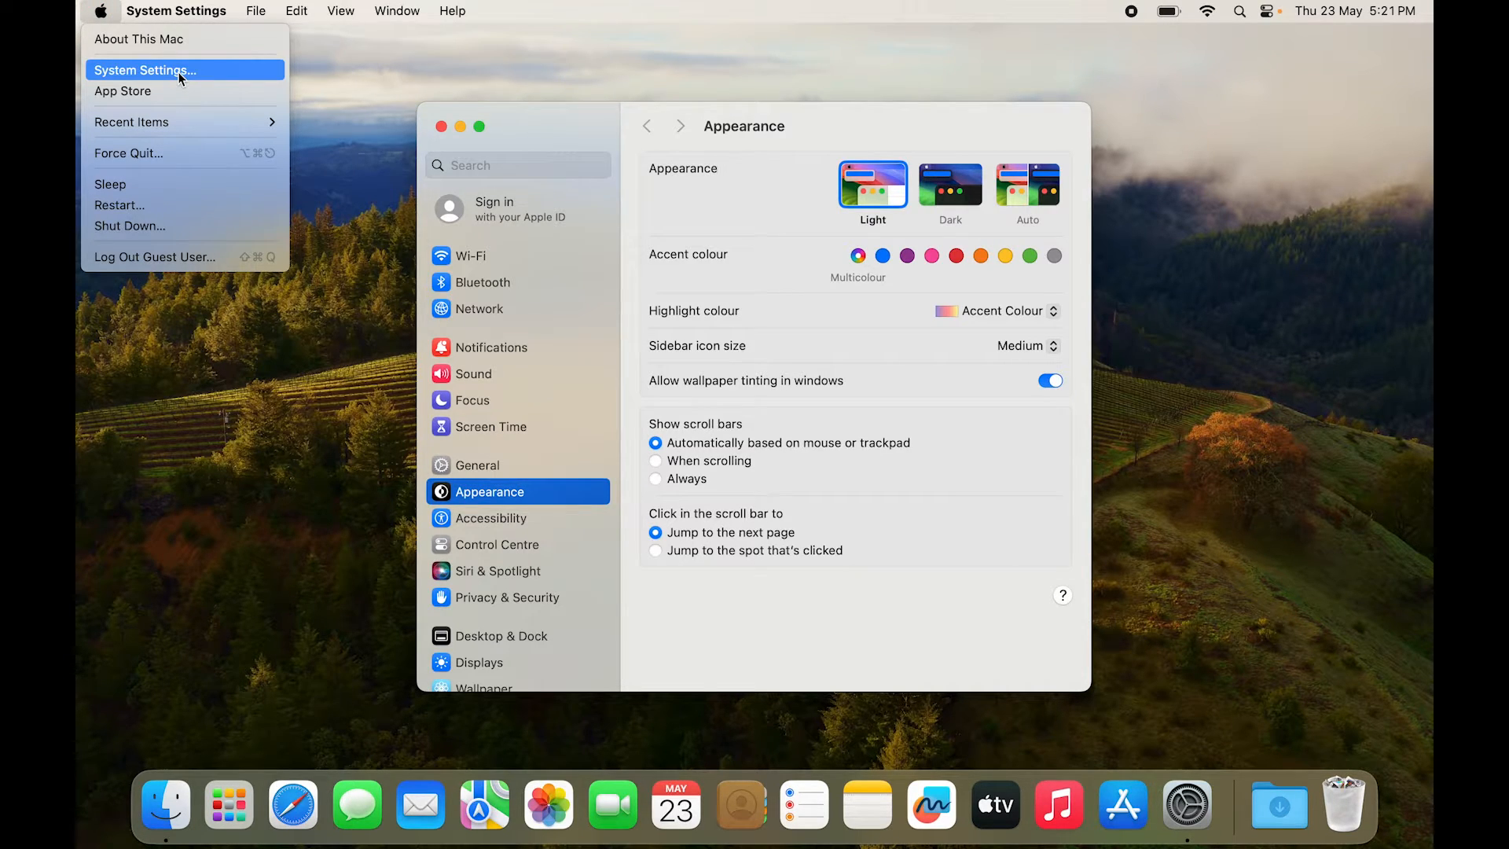
# - Bring System Settings forward and go to the Lock Screen page
pyautogui.click(751, 605)
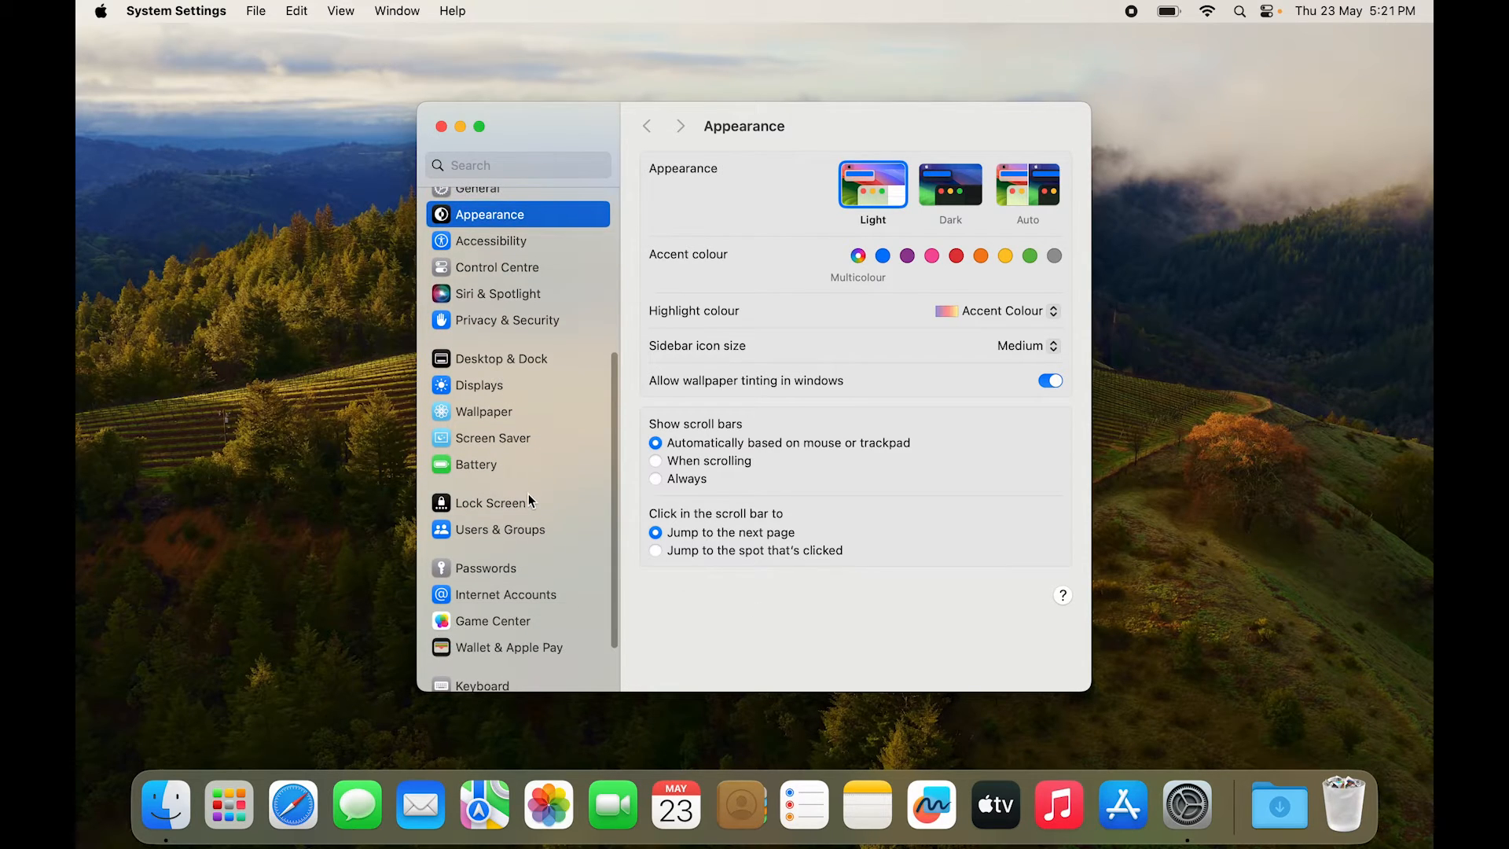
pyautogui.click(491, 503)
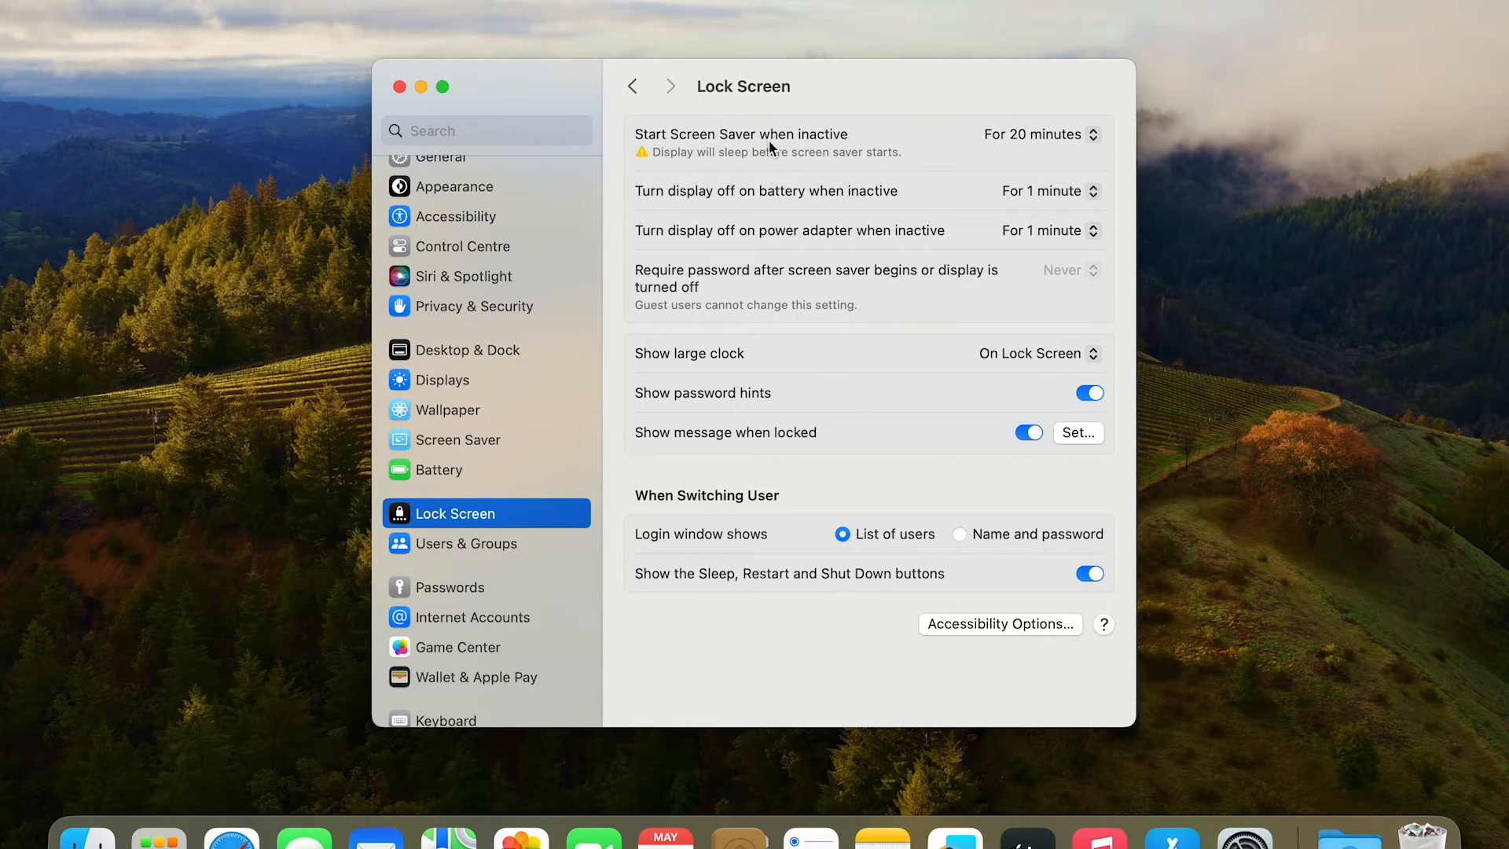
pyautogui.moveTo(788, 228)
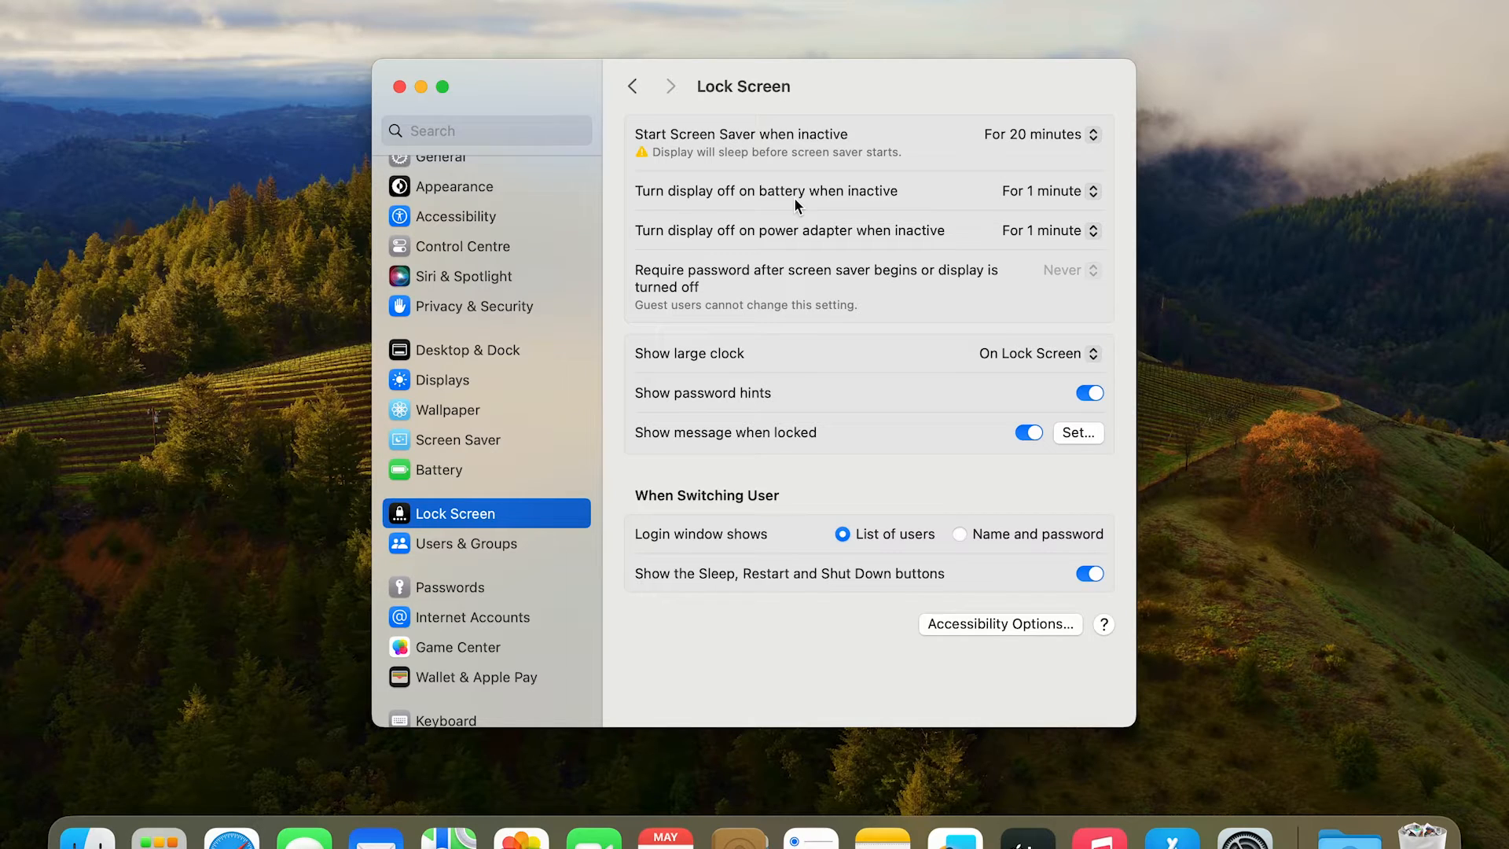
pyautogui.moveTo(877, 209)
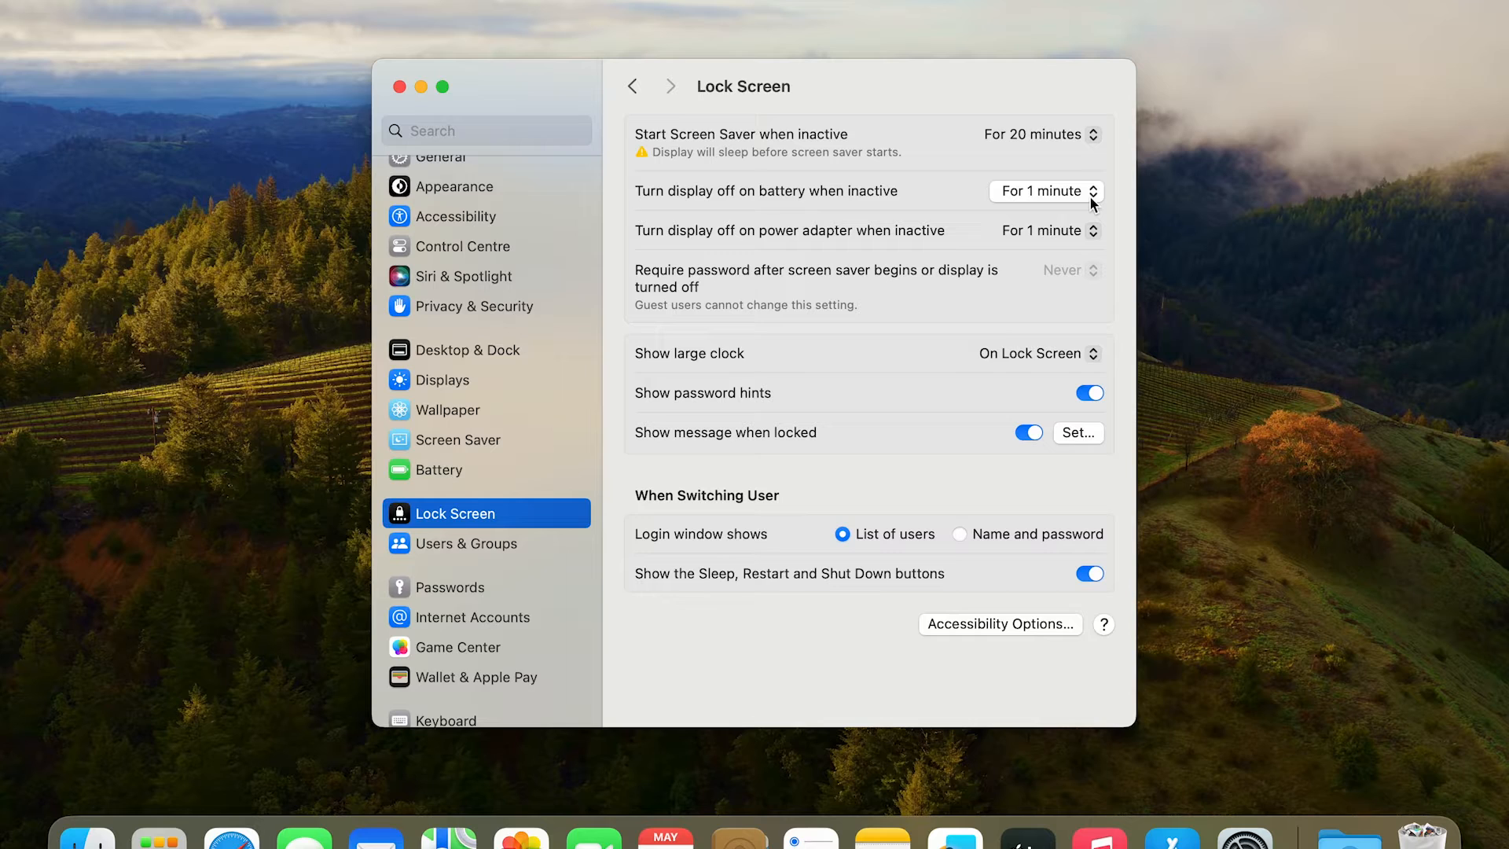
# - Set 'Turn display off on battery when inactive' to Never
pyautogui.click(1045, 190)
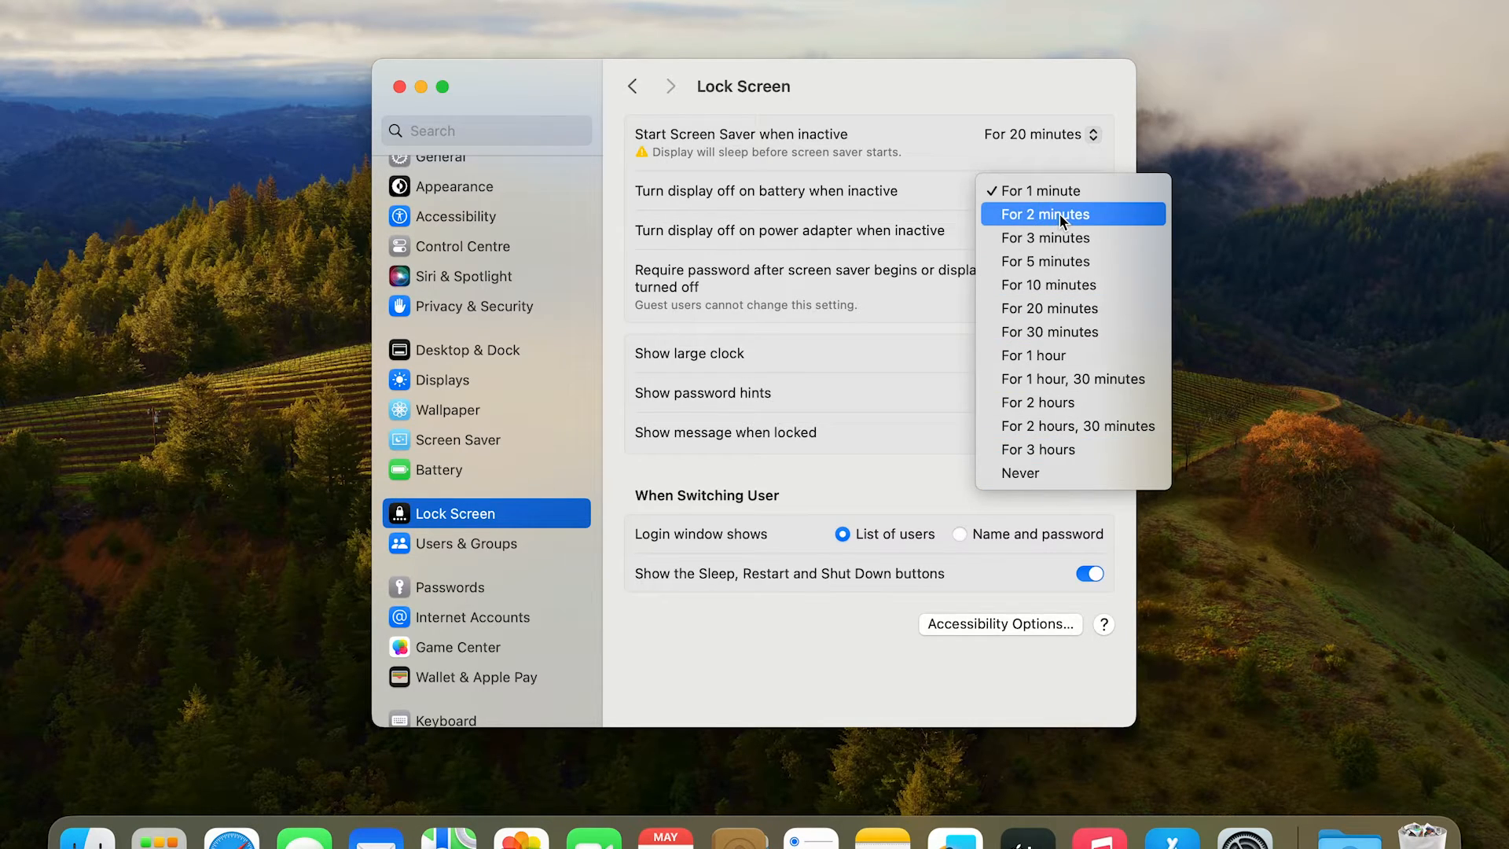
pyautogui.moveTo(1074, 284)
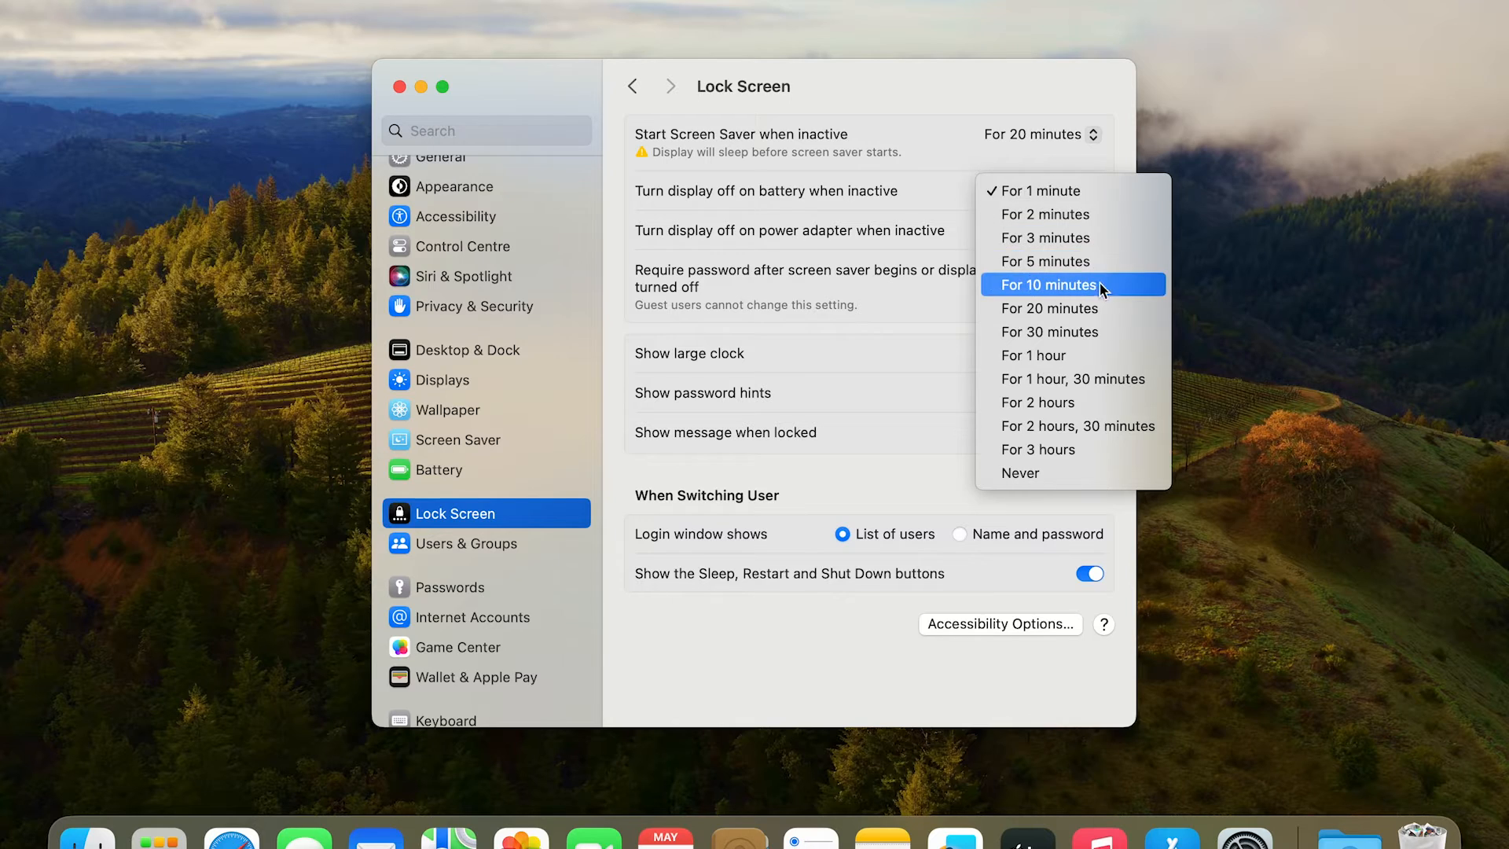
pyautogui.moveTo(1043, 237)
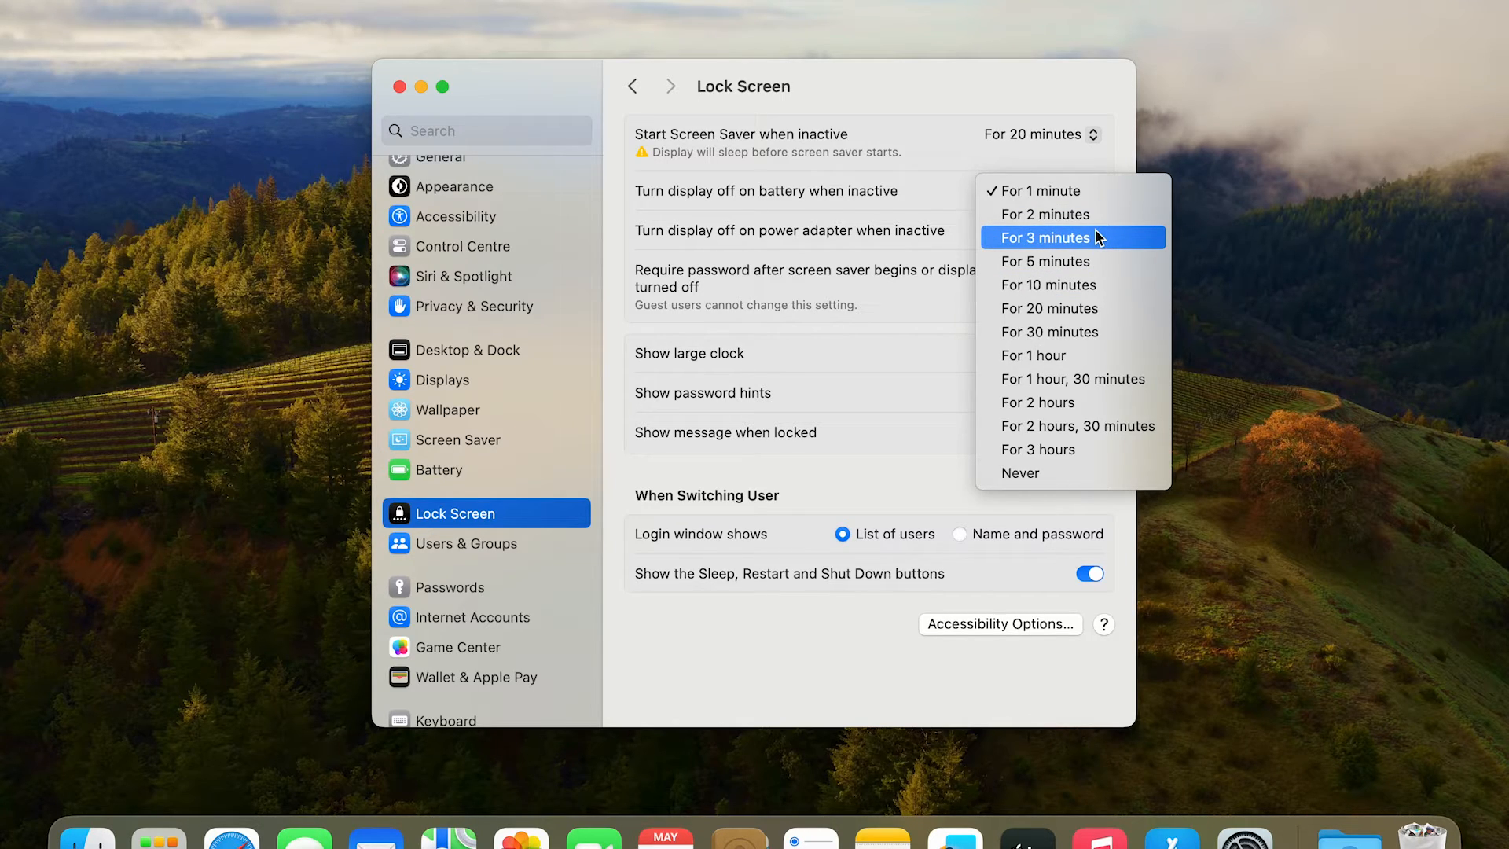
pyautogui.moveTo(1073, 332)
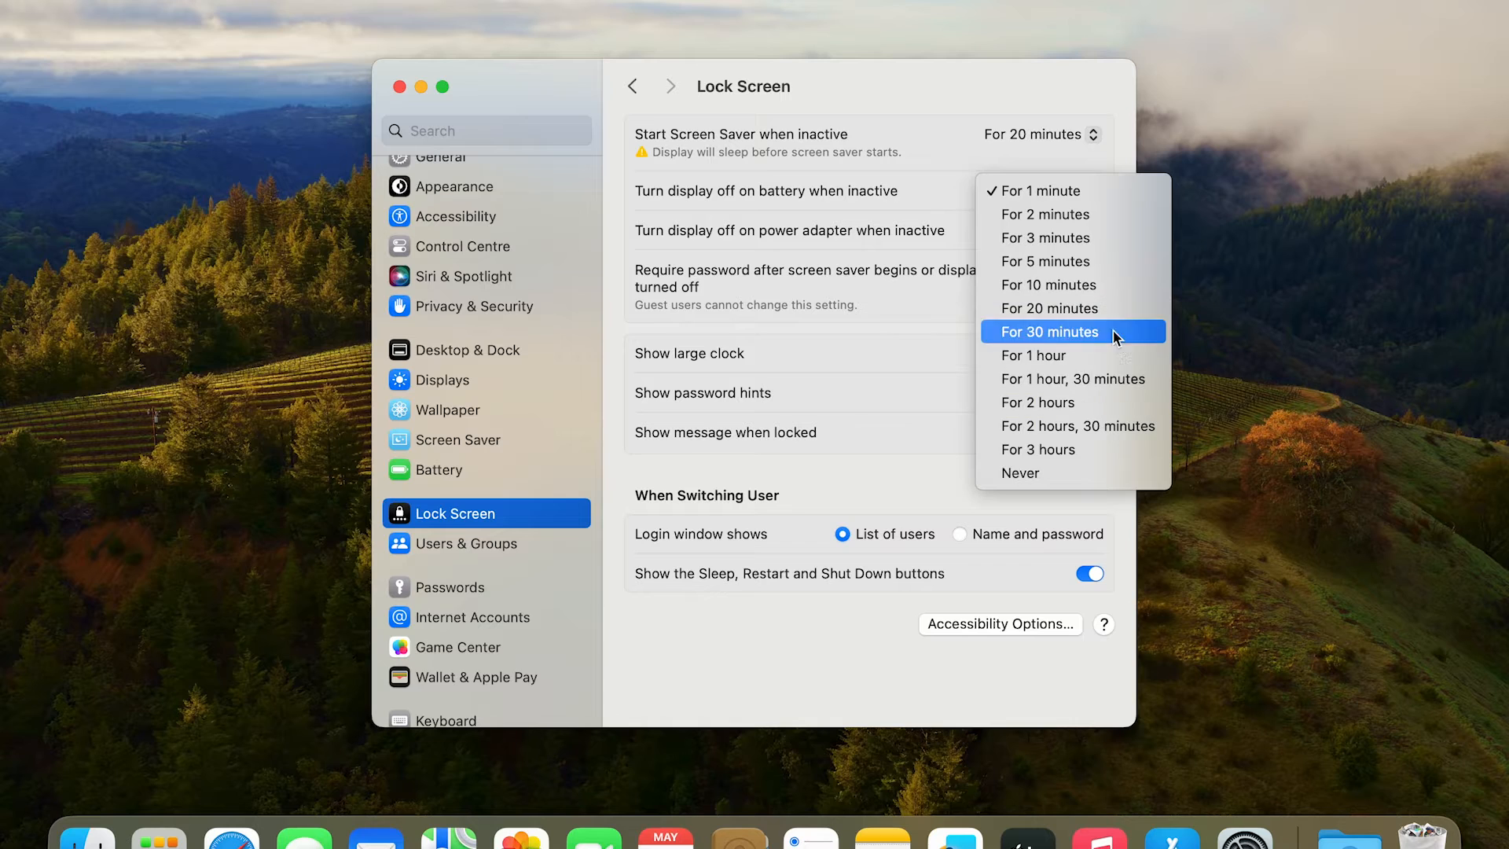
pyautogui.moveTo(1076, 474)
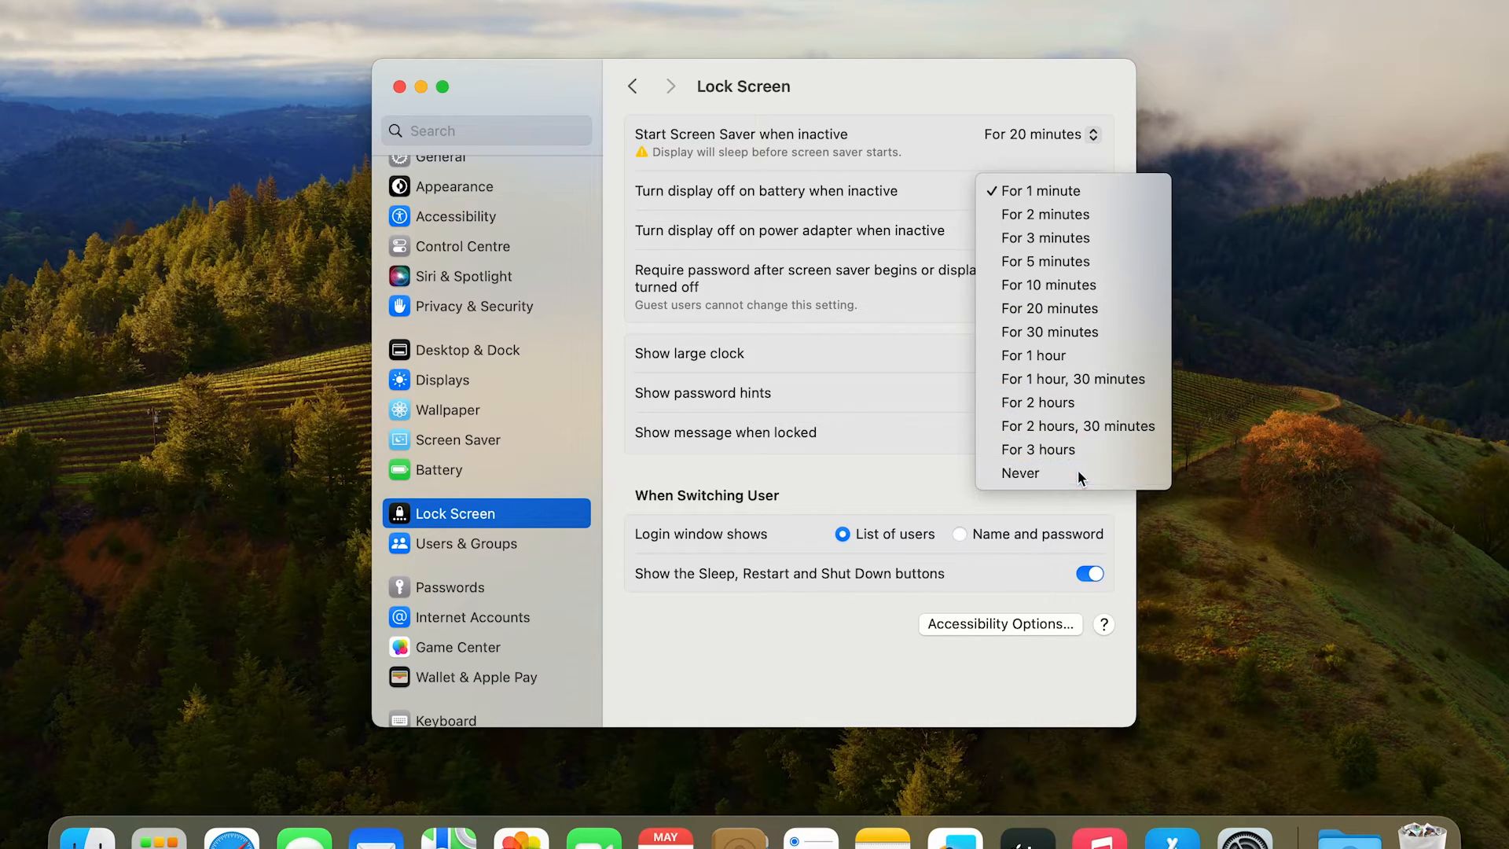
pyautogui.click(1021, 474)
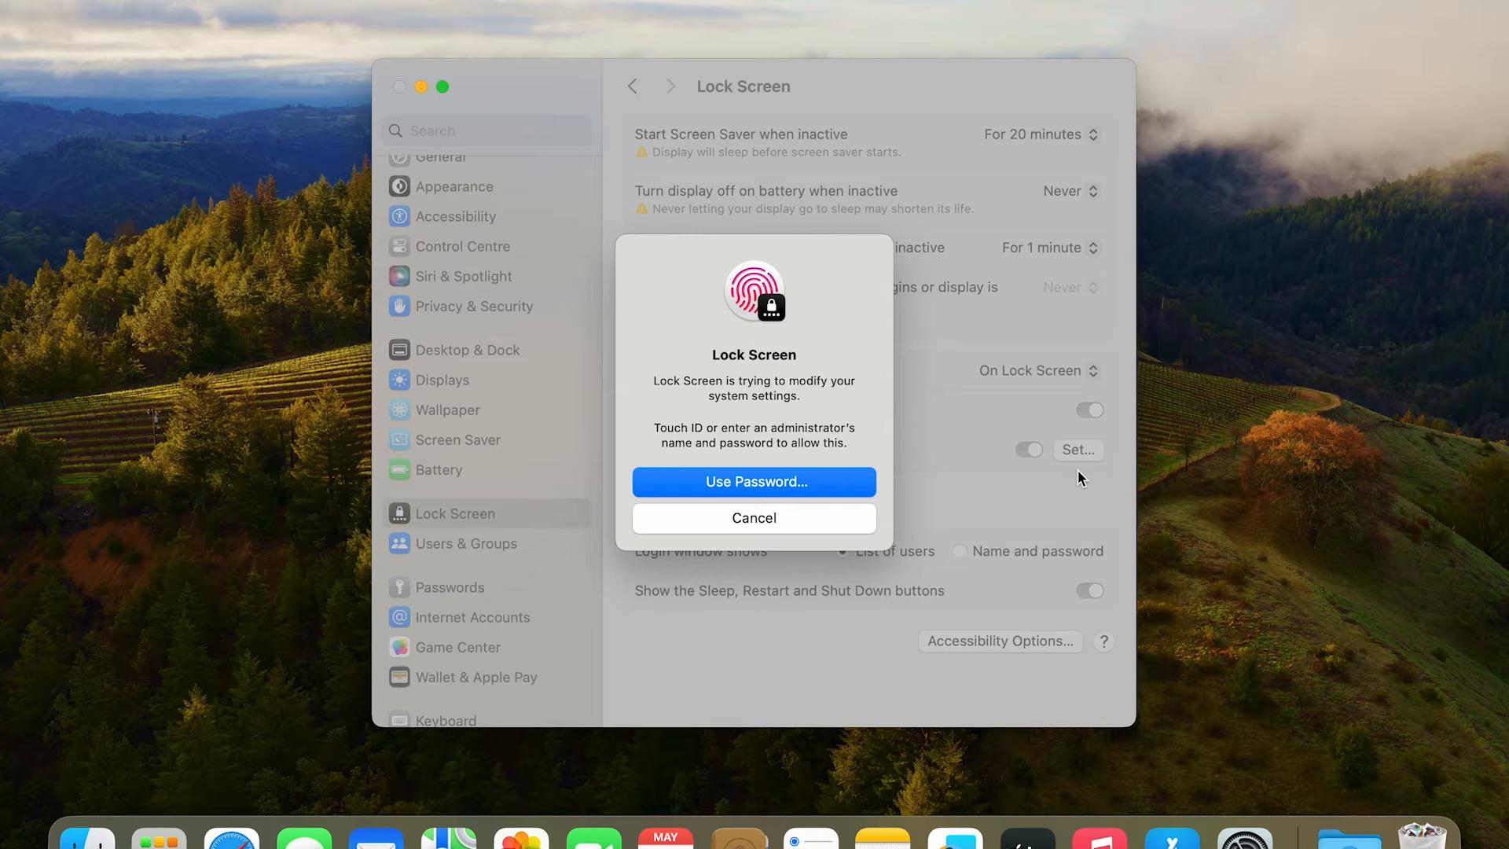
# - Authorise the battery change, then show the power adapter display-off choices
pyautogui.click(753, 518)
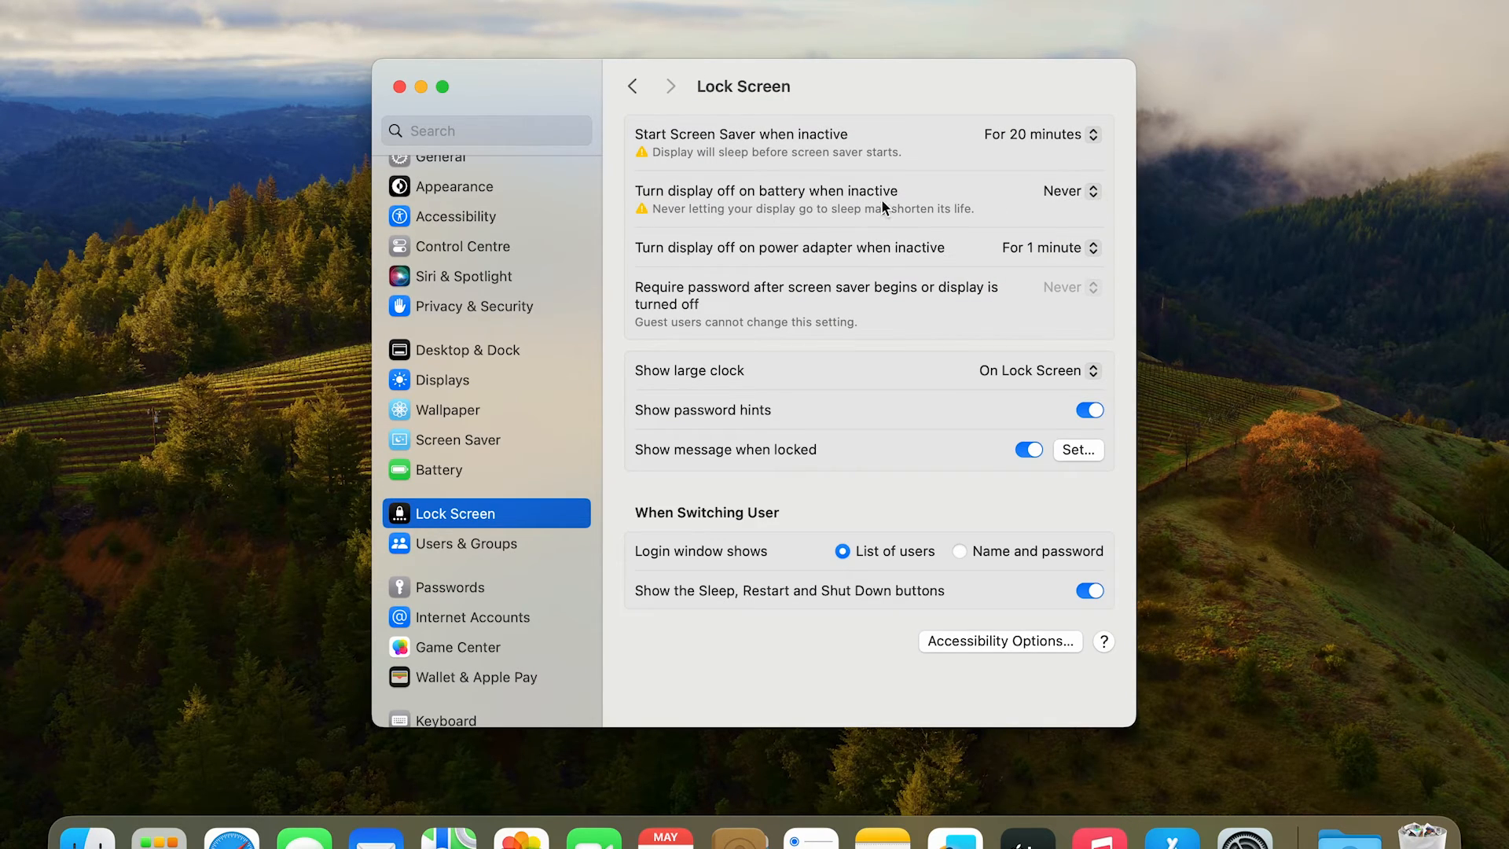
pyautogui.click(1050, 247)
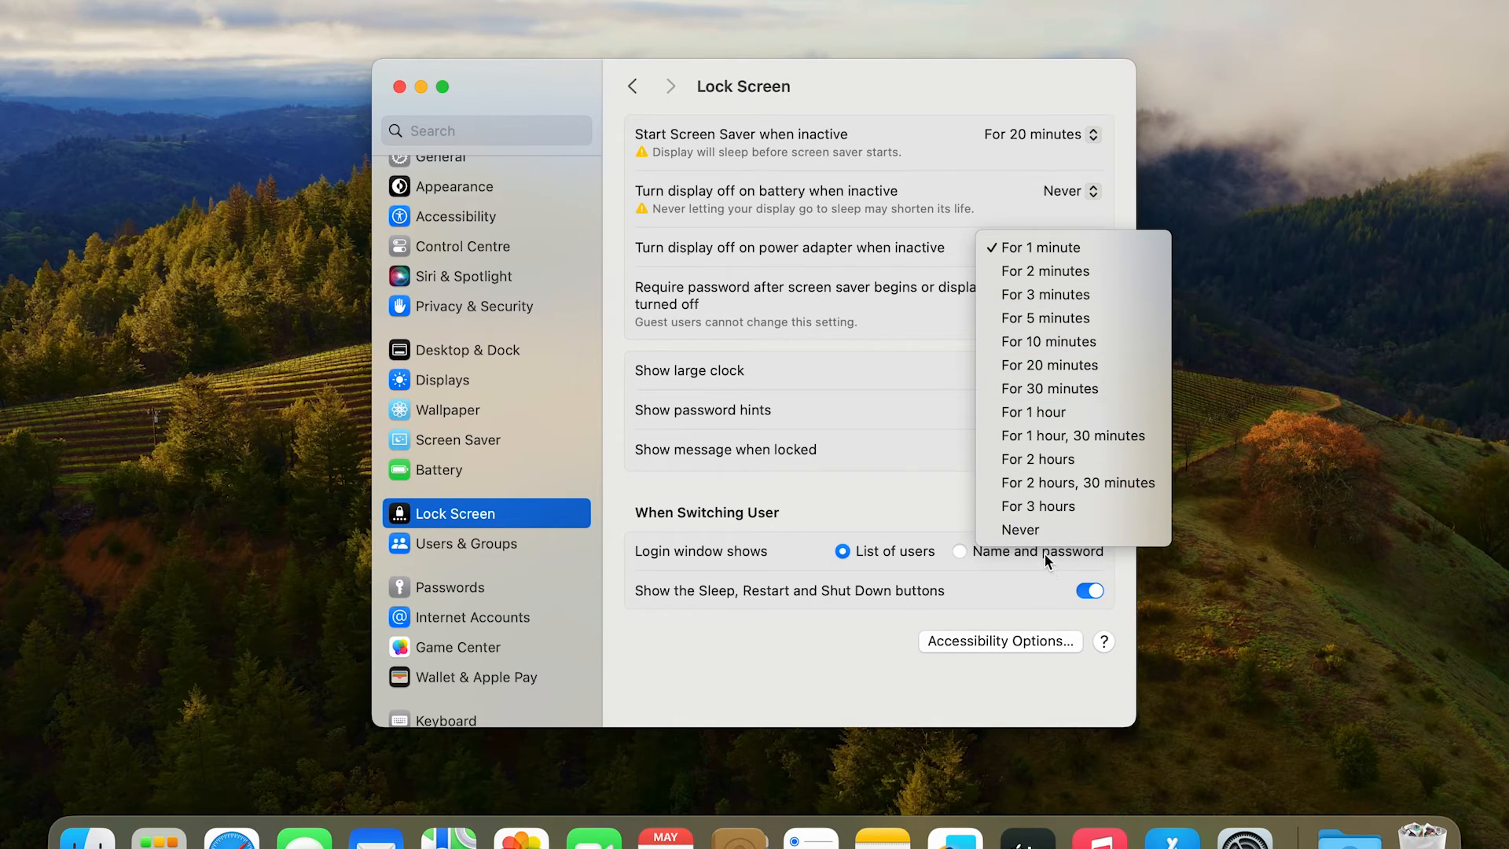
# - Set 'Turn display off on power adapter when inactive' to Never
pyautogui.click(1019, 530)
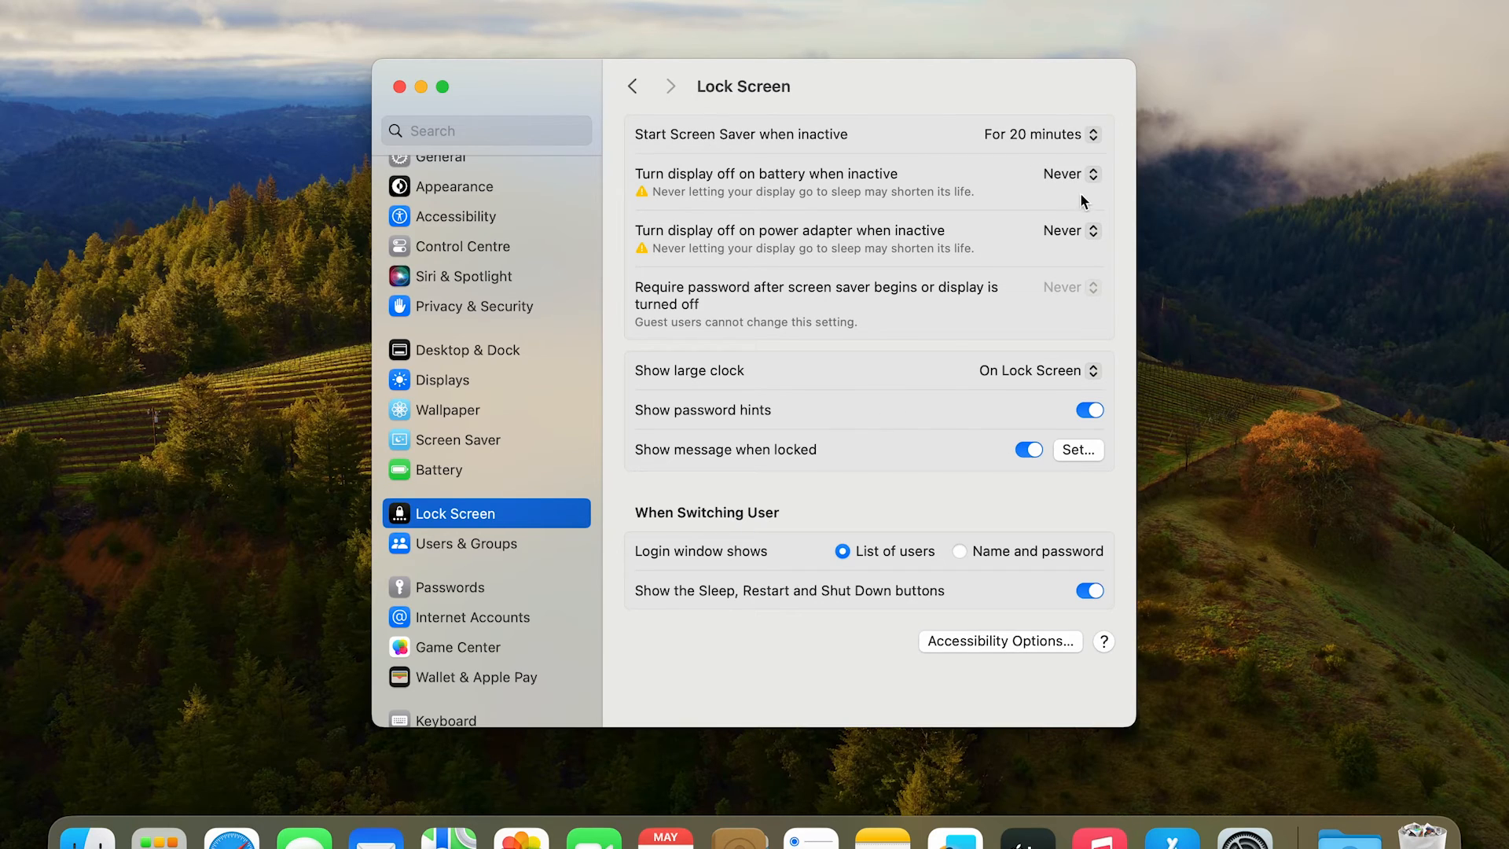
pyautogui.moveTo(997, 231)
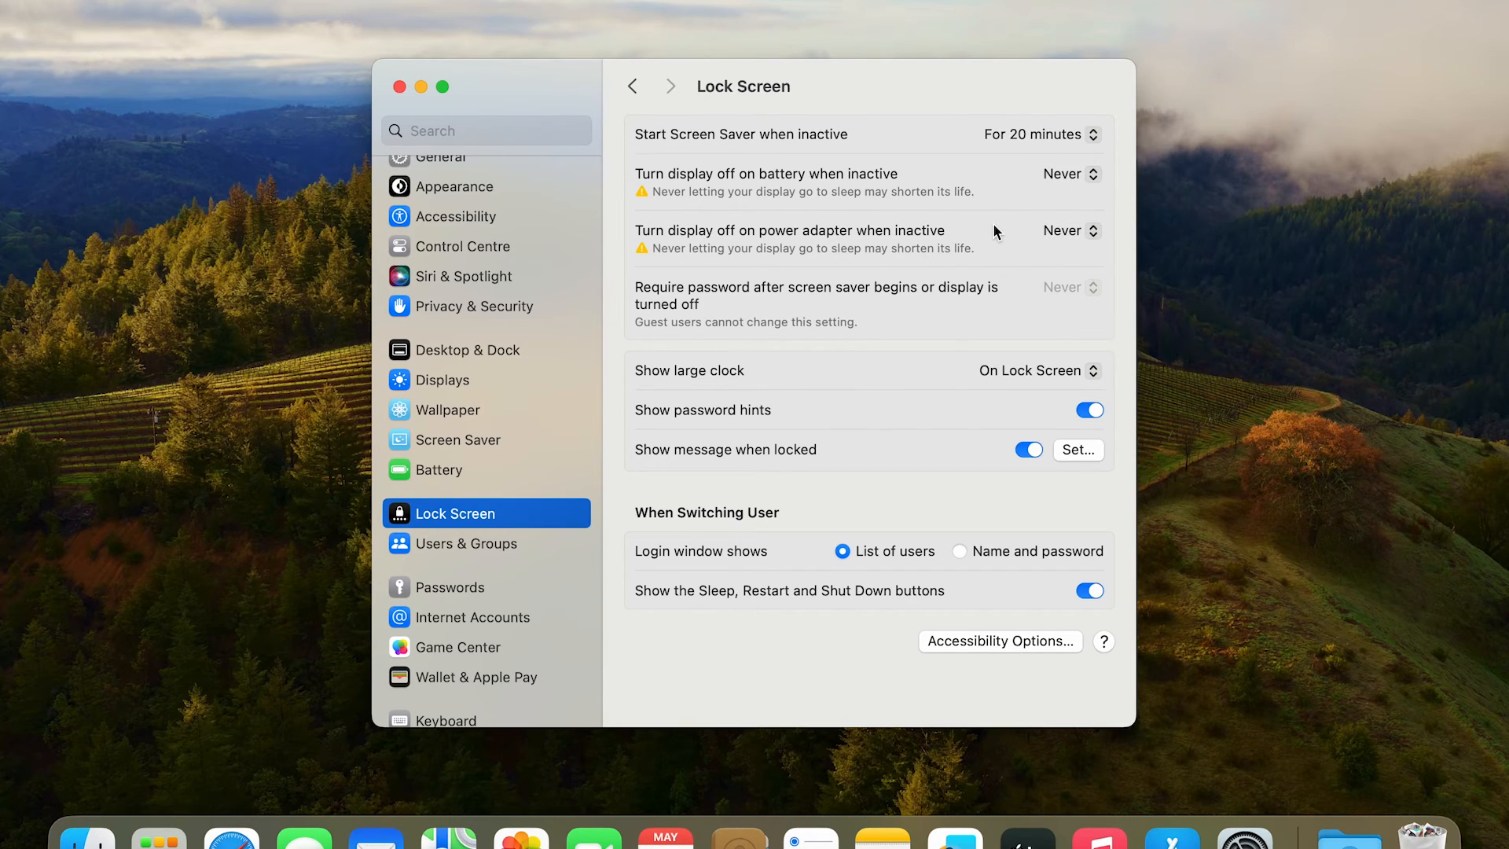